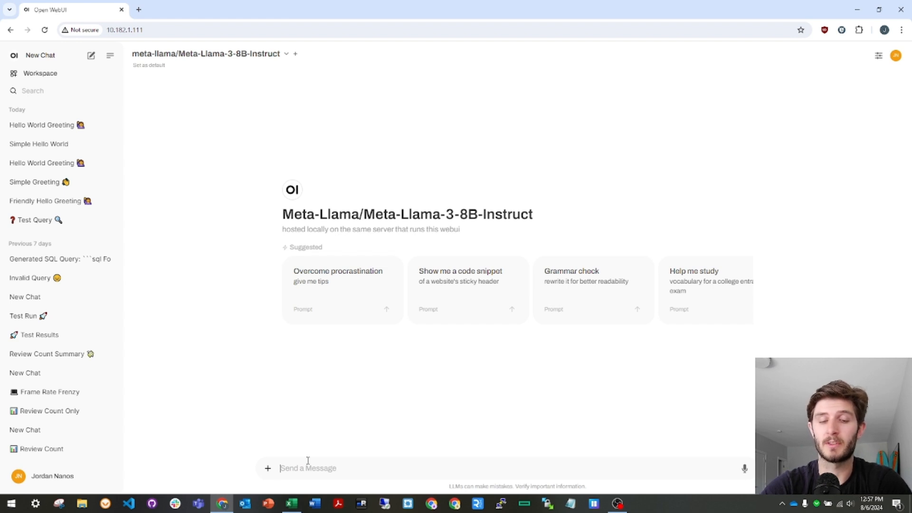
- Send a 'test' message, then switch the chat's model to Database RAG Pipeline with display
type("test")
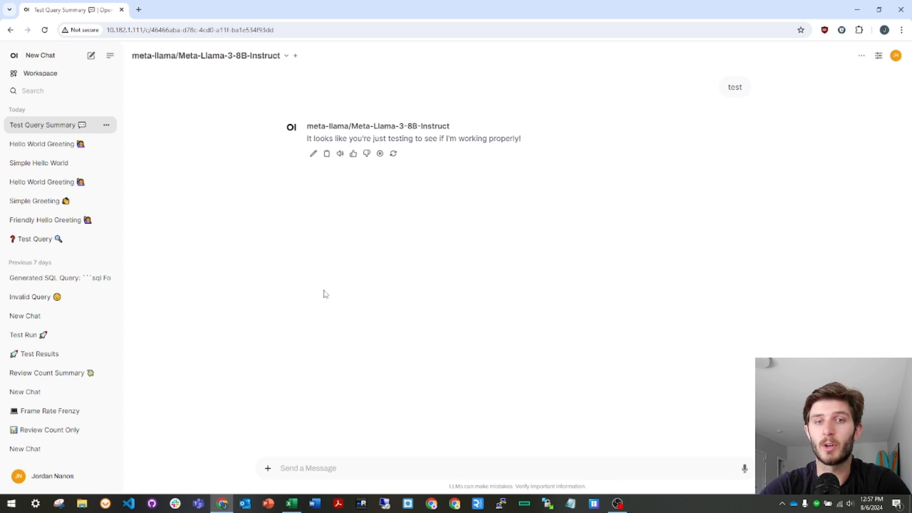
mouse_move(393, 313)
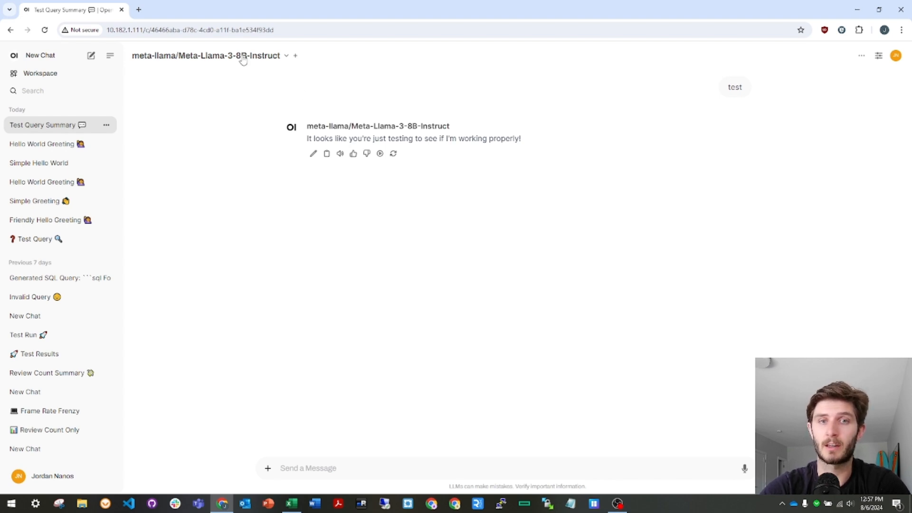
left_click(206, 56)
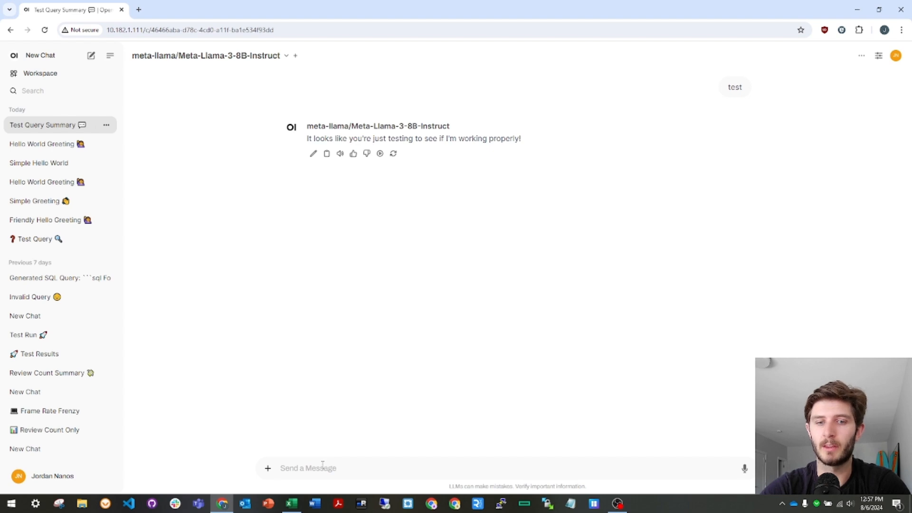
mouse_move(216, 80)
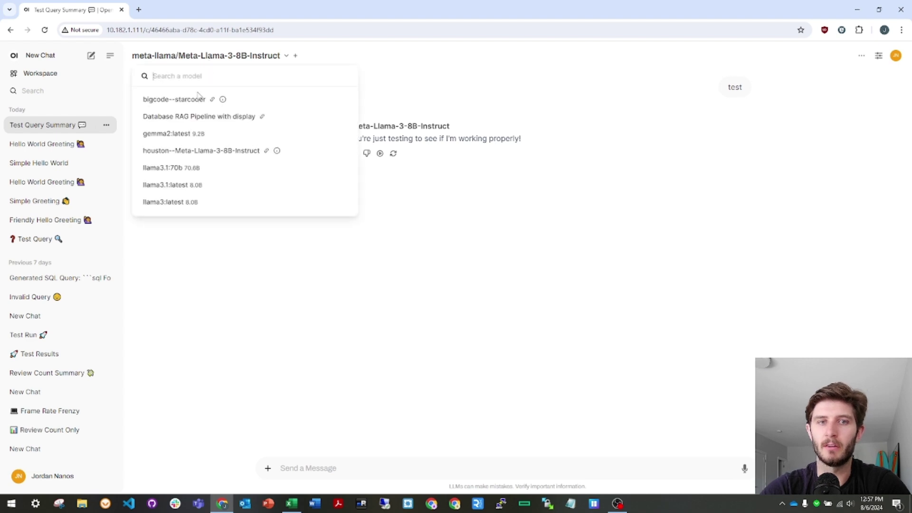
left_click(200, 116)
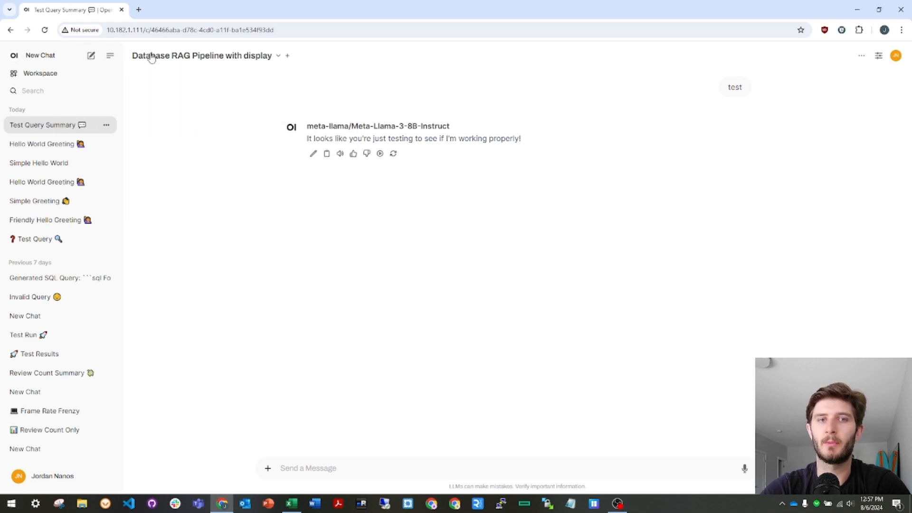
mouse_move(187, 245)
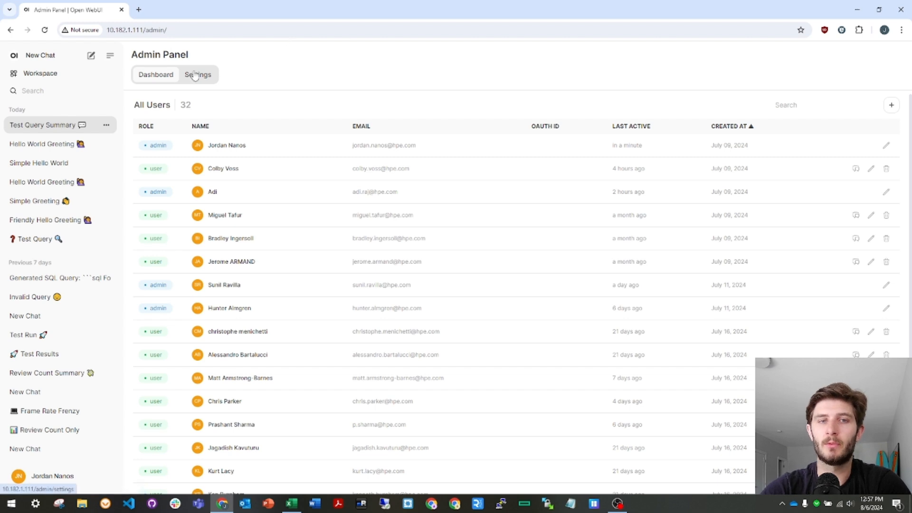
- Go to Admin Settings > Pipelines and scroll to the text-to-SQL pipeline's database connection valves
left_click(197, 75)
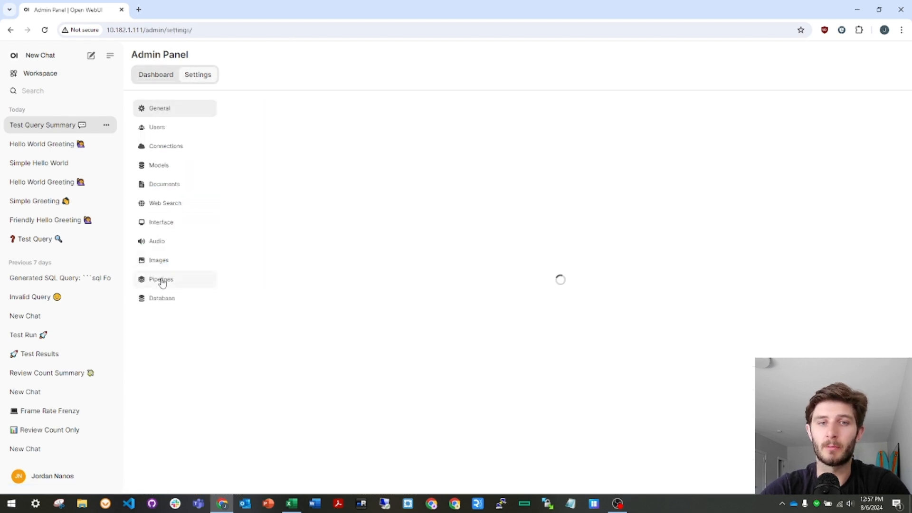
left_click(161, 280)
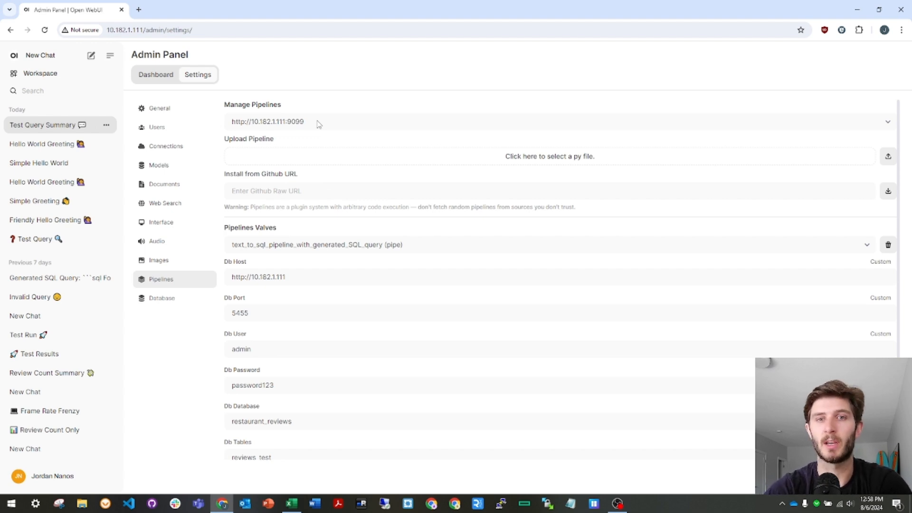
mouse_move(480, 161)
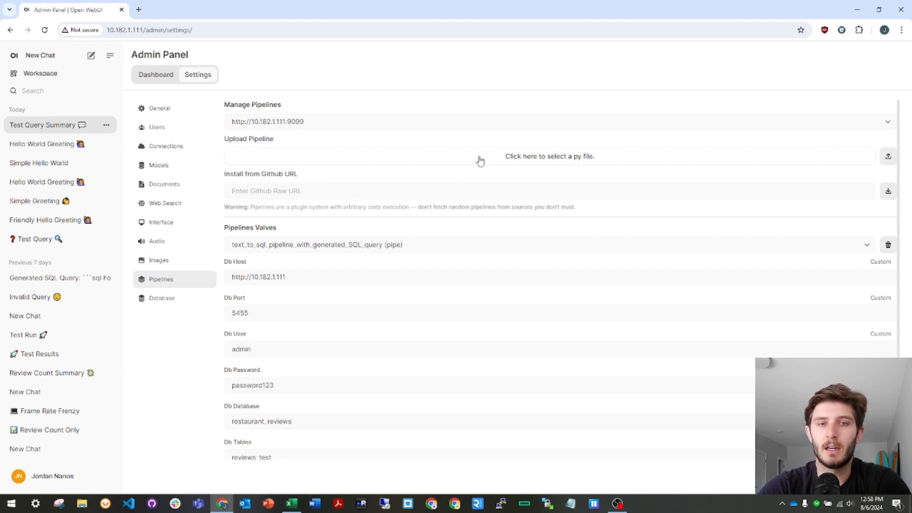
mouse_move(454, 198)
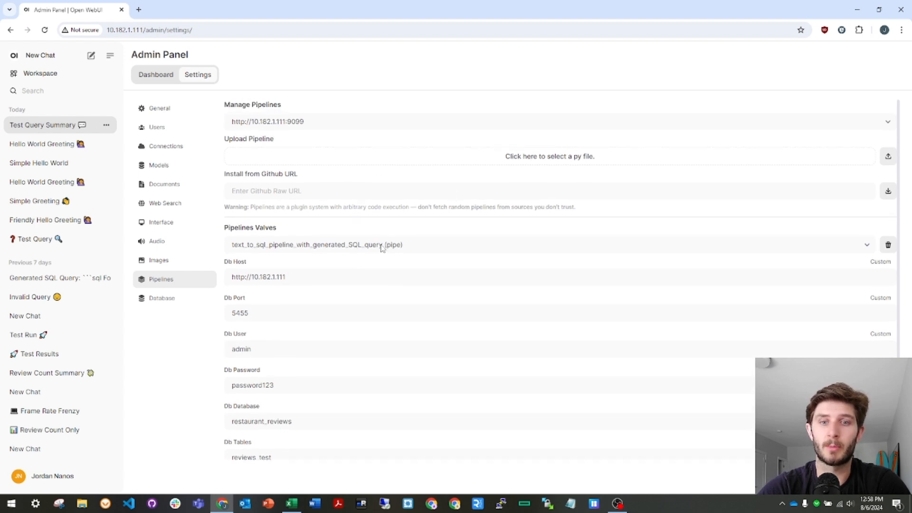
scroll("down", 3)
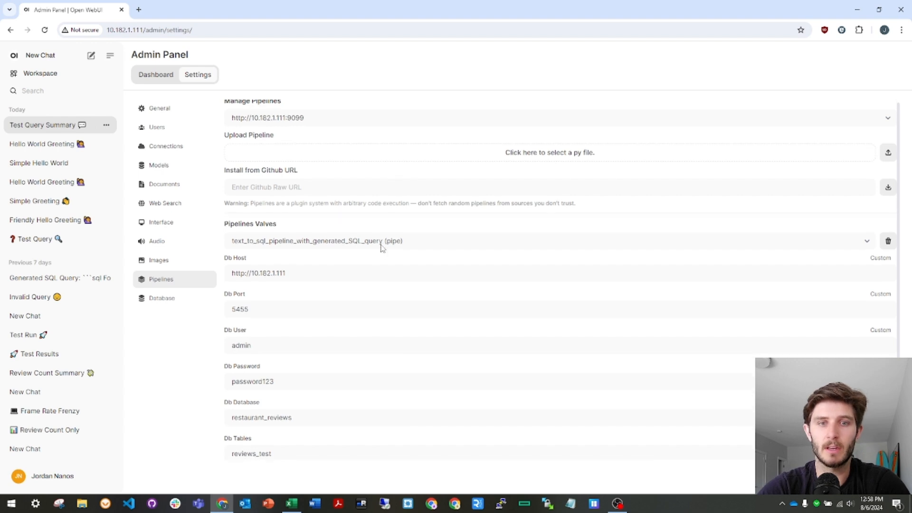
scroll("down", 3)
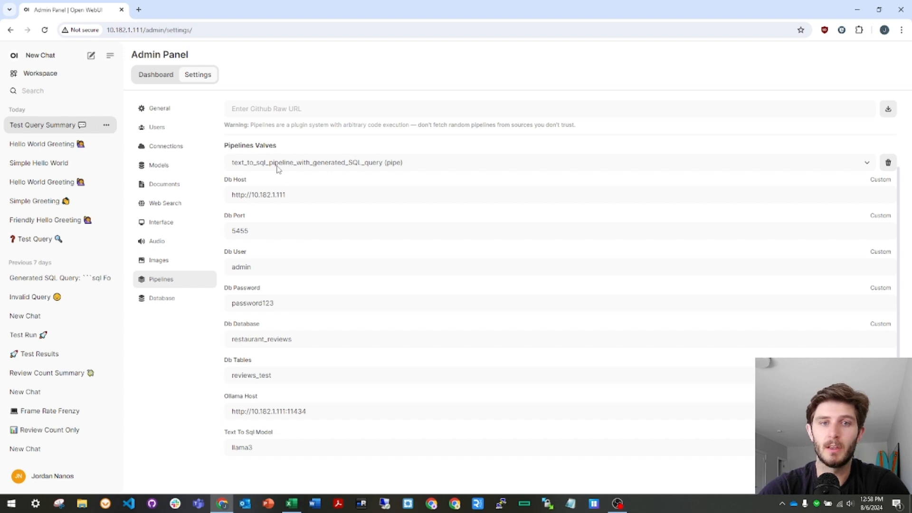
mouse_move(239, 165)
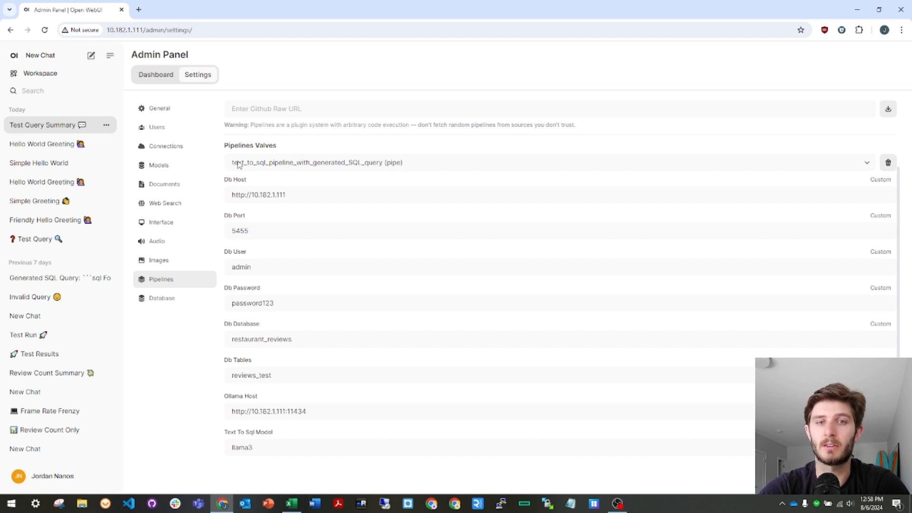
mouse_move(263, 195)
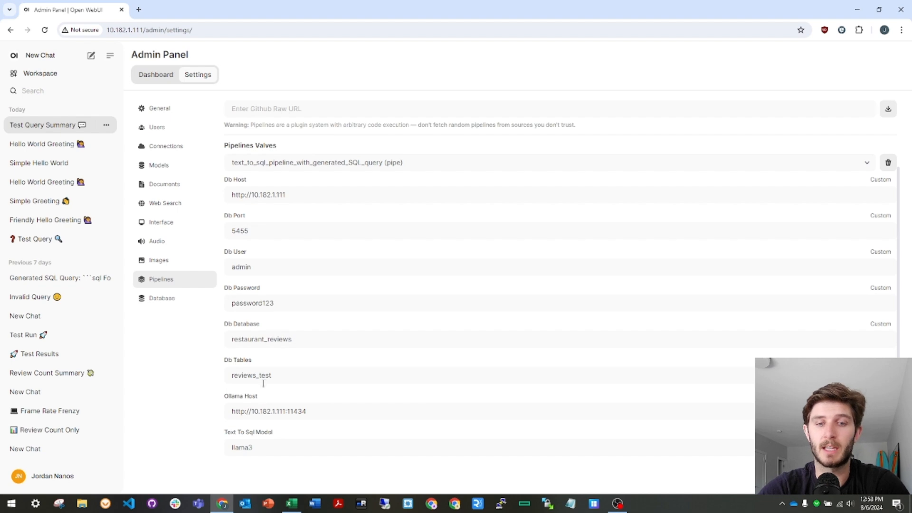
- Switch to the Excel reviews workbook and inspect one row's restaurant name, rating, date and last column
key("alt+tab")
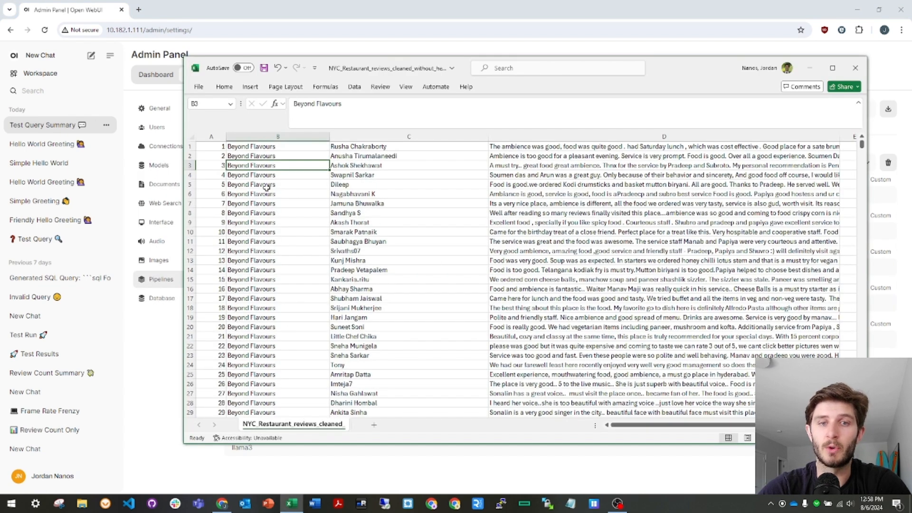
mouse_move(277, 185)
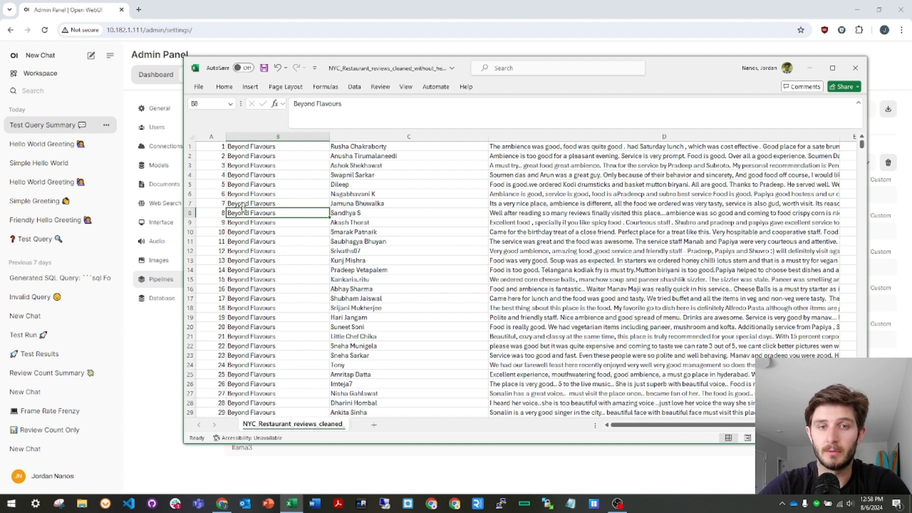
left_click(277, 222)
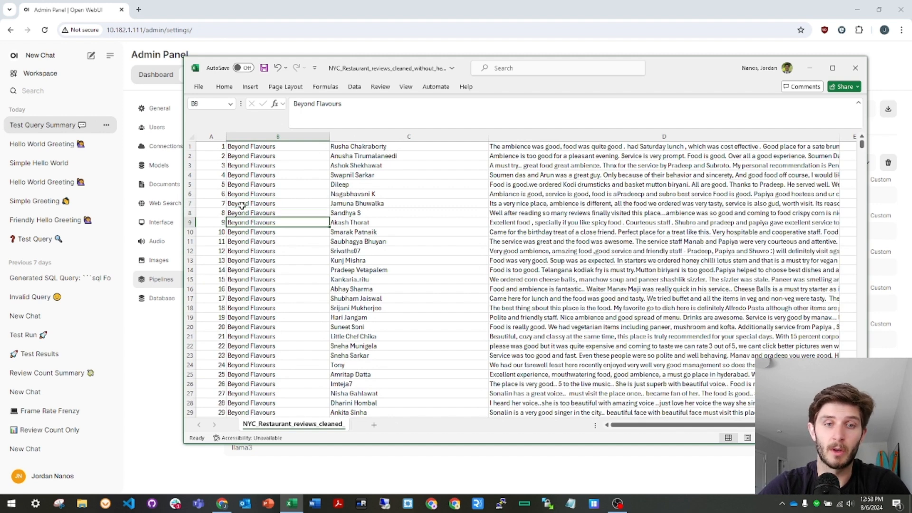
scroll("down", 3)
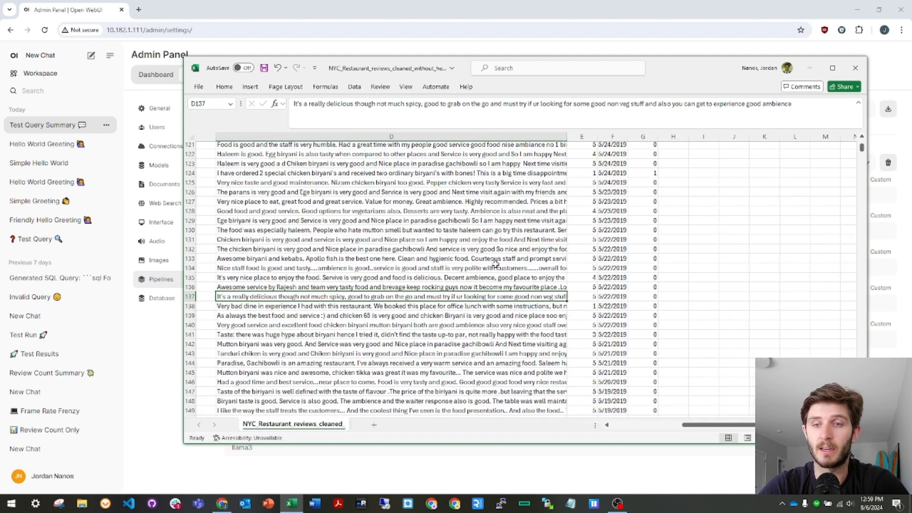
left_click(582, 297)
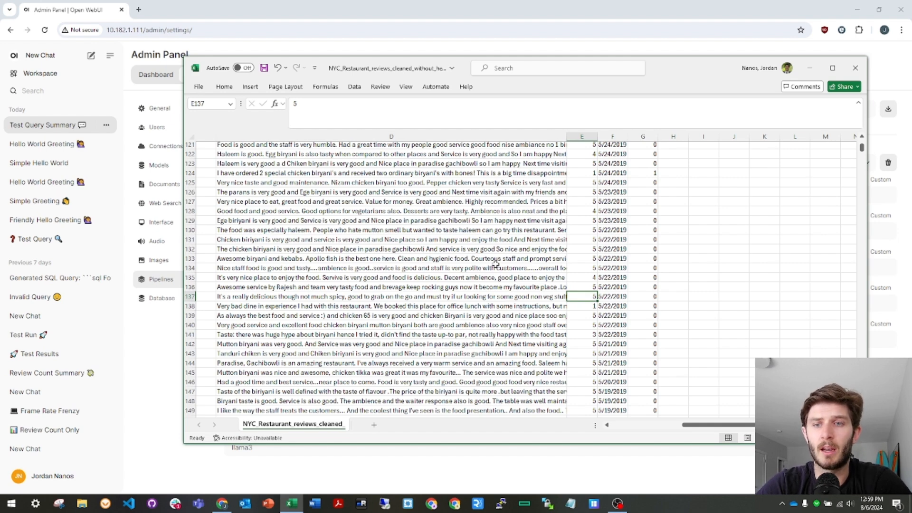
left_click(613, 297)
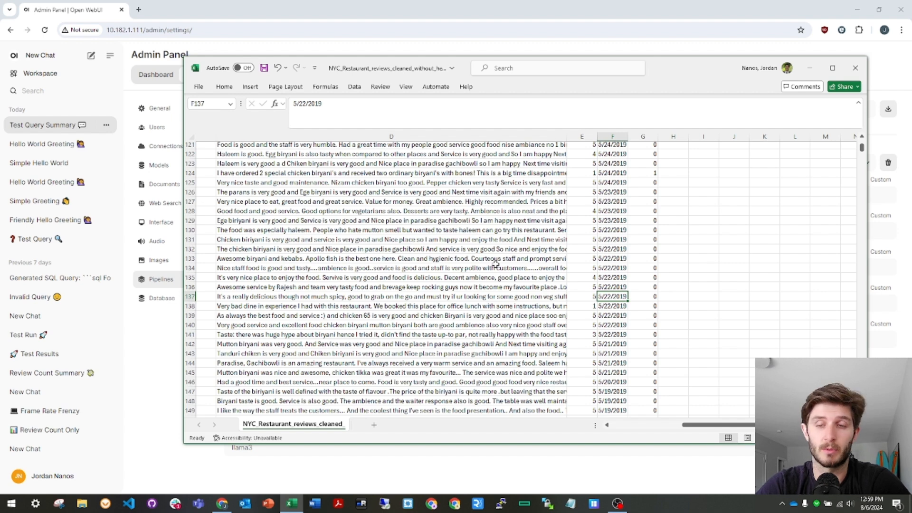
left_click(643, 297)
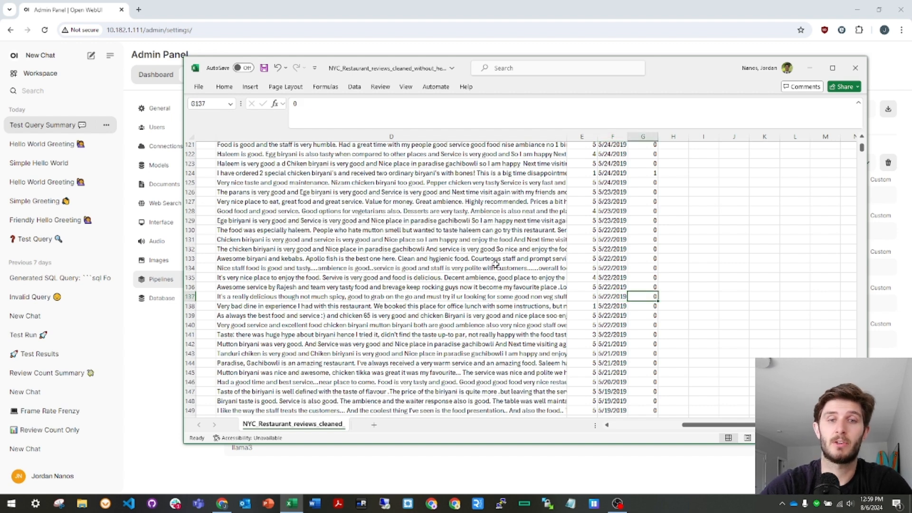
mouse_move(529, 335)
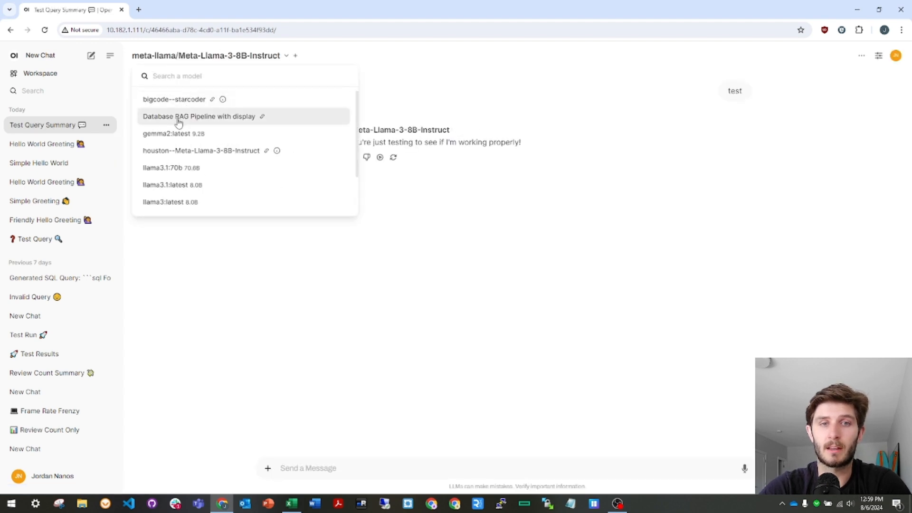
- Ask the pipeline 'how many reviews are included in the database?' and get 9,976
left_click(194, 117)
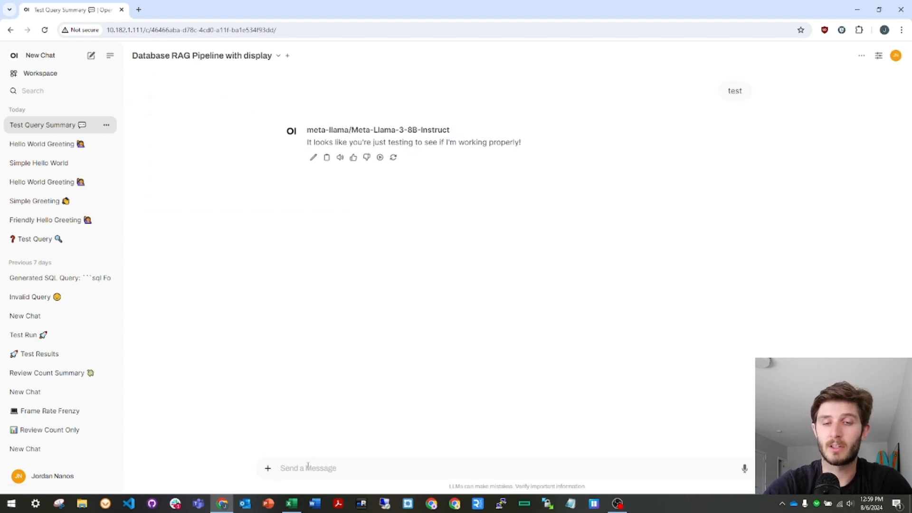
type("how many reviews are included")
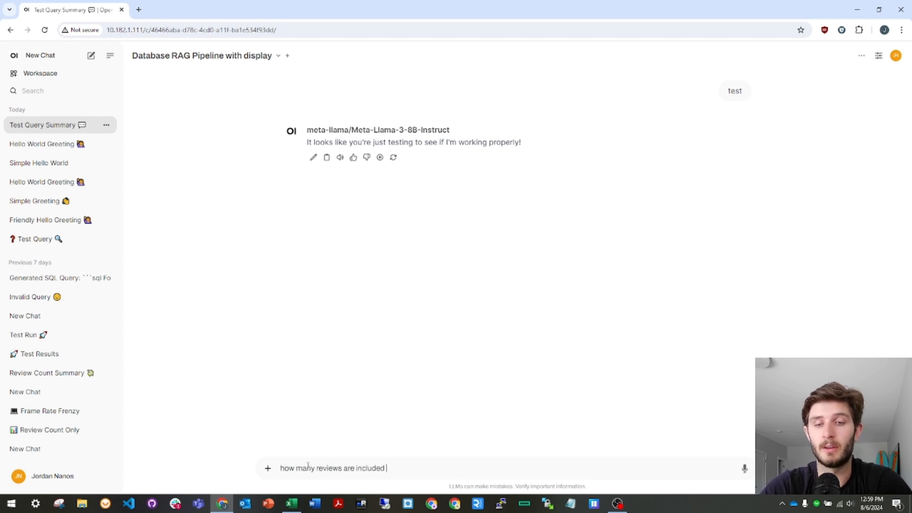
type("in the datas")
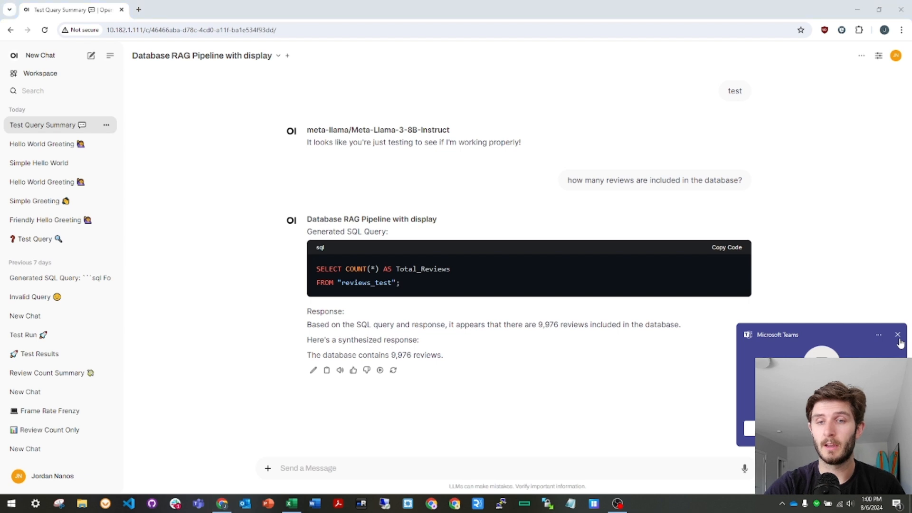
- Dismiss the Microsoft Teams notification and highlight a value in the review-count answer
left_click(897, 334)
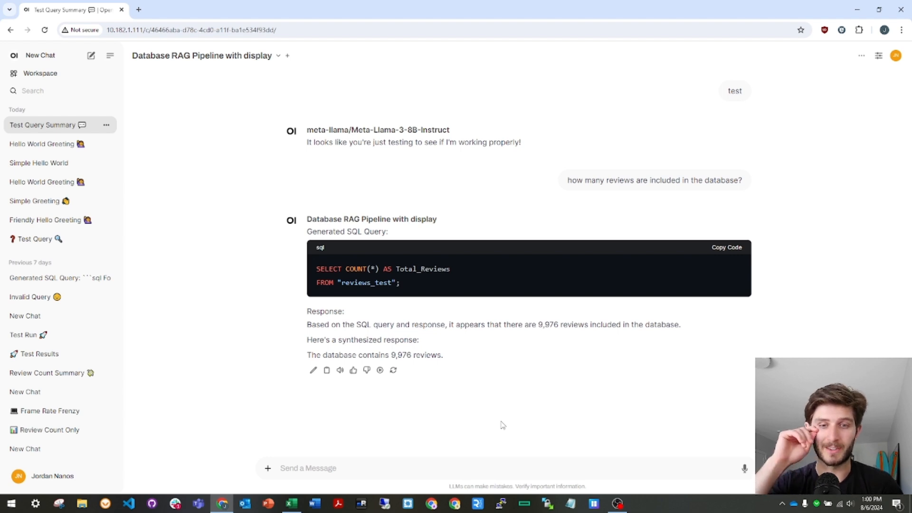
mouse_move(411, 458)
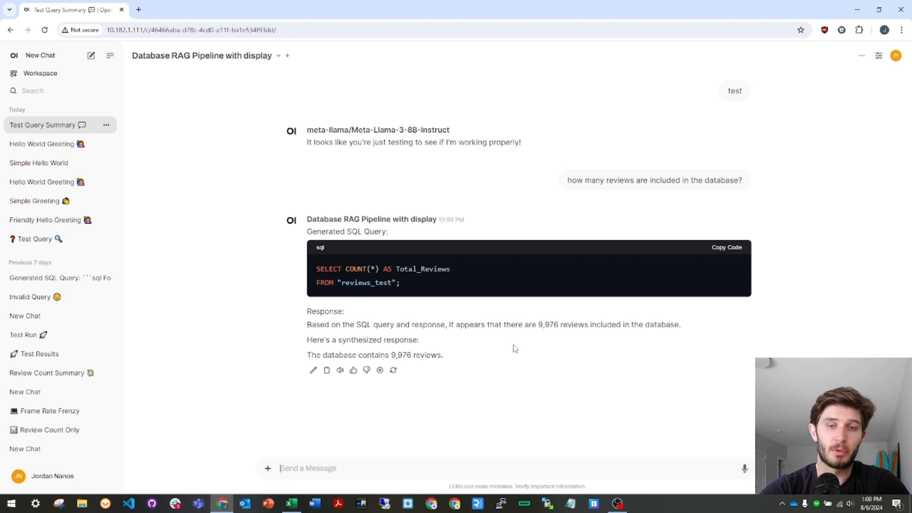
double_click(401, 355)
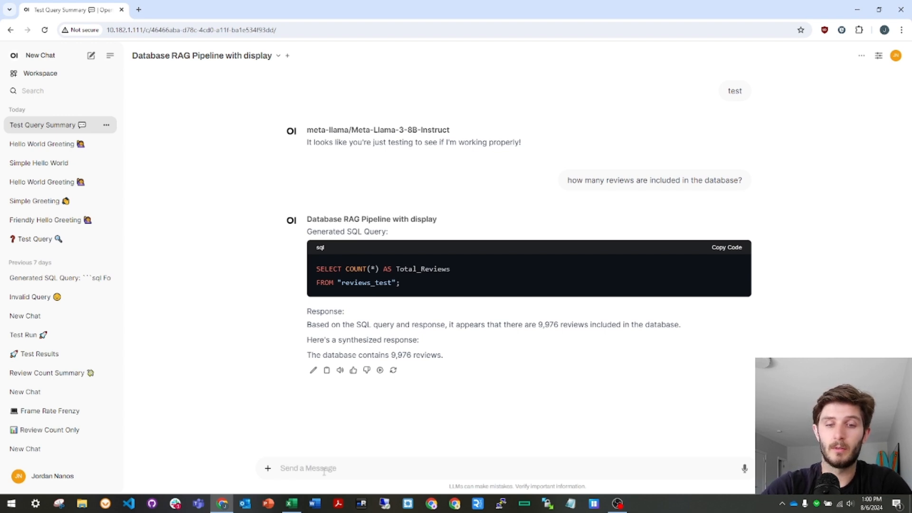
- Ask 'what are the top 5 restaurants by average rating?' and highlight AB's 4.88 rating
type("what are the top 5 restaurants by ave")
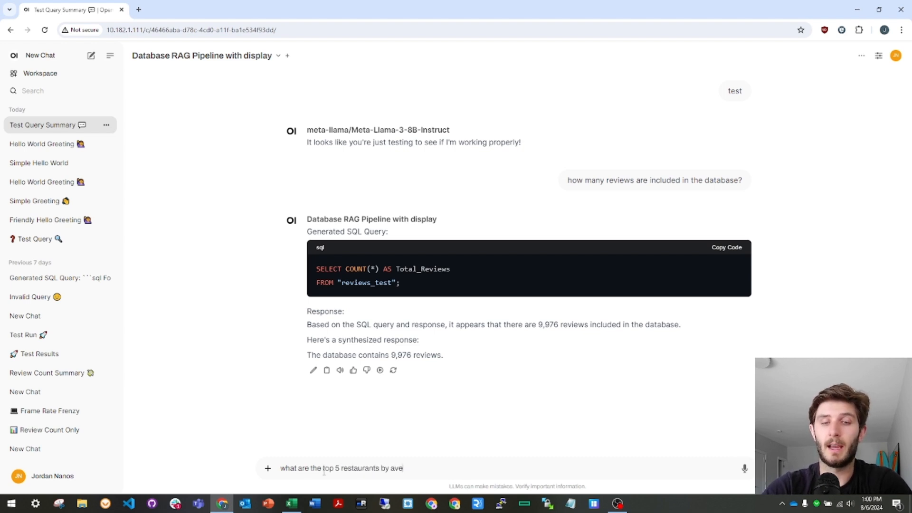
type("rage rating?")
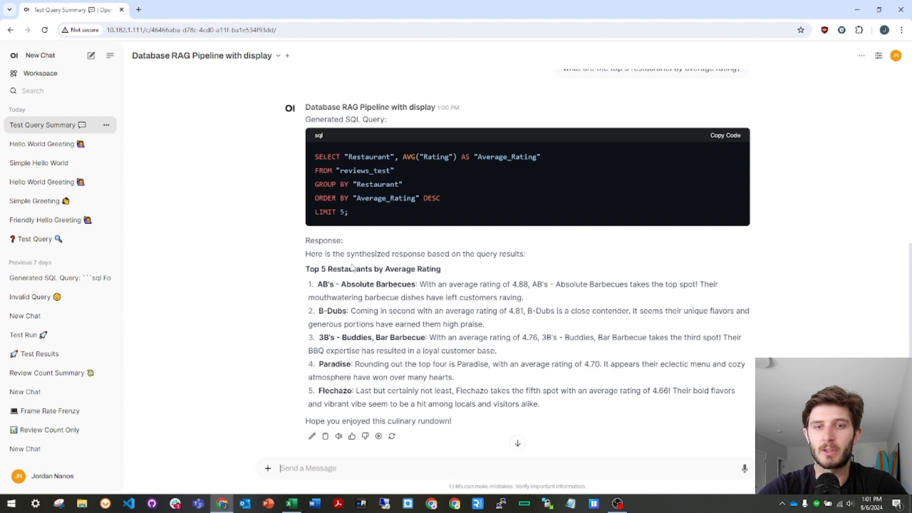
mouse_move(323, 287)
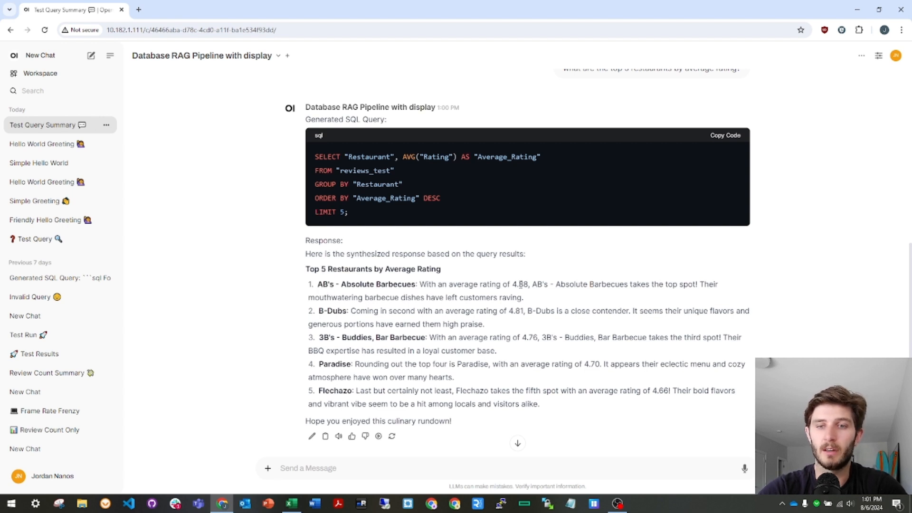
double_click(523, 285)
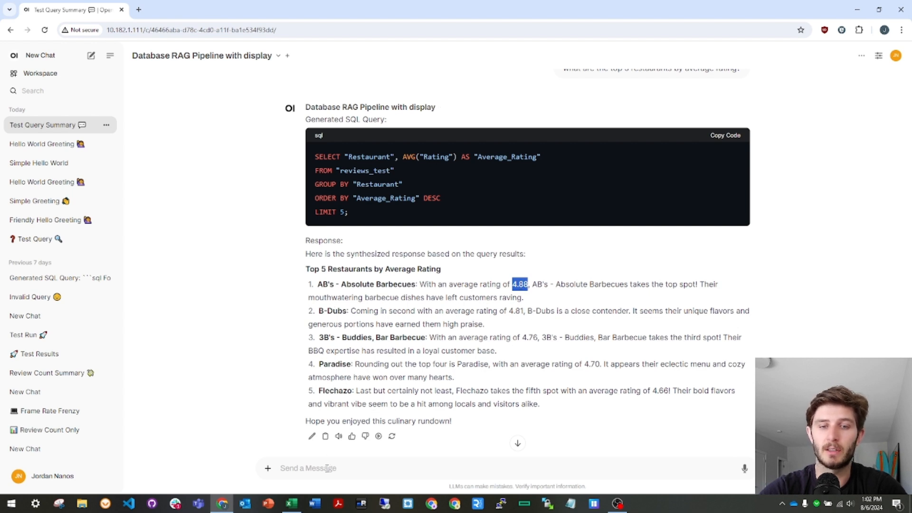
- Switch the chat's model to meta-llama/Meta-Llama-3-8B-Instruct
left_click(202, 57)
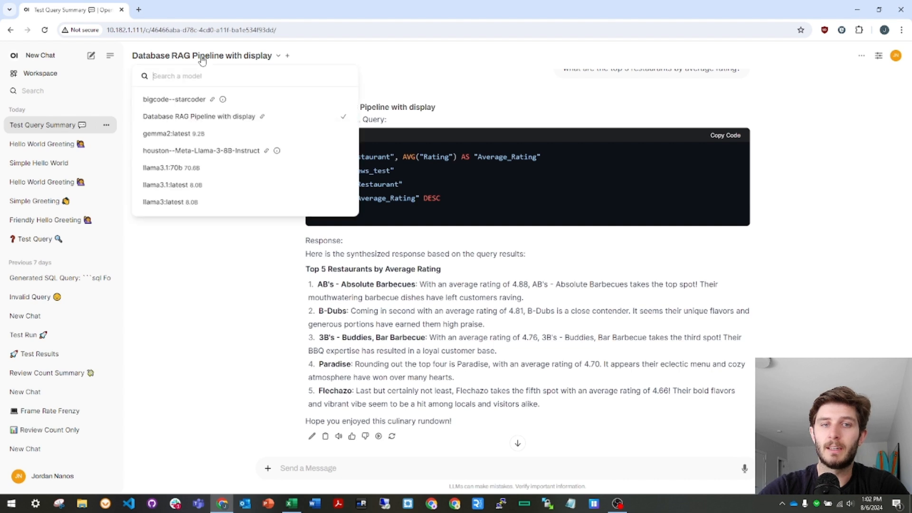
scroll("down", 3)
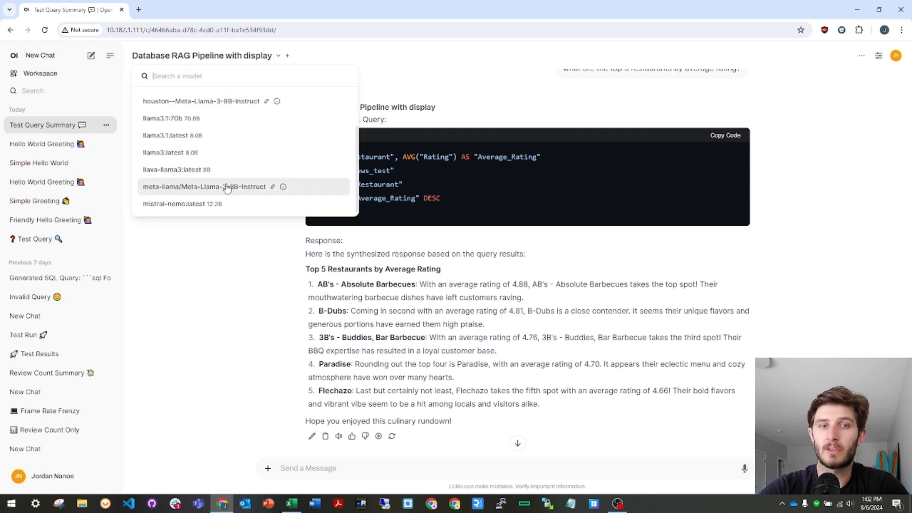
left_click(196, 186)
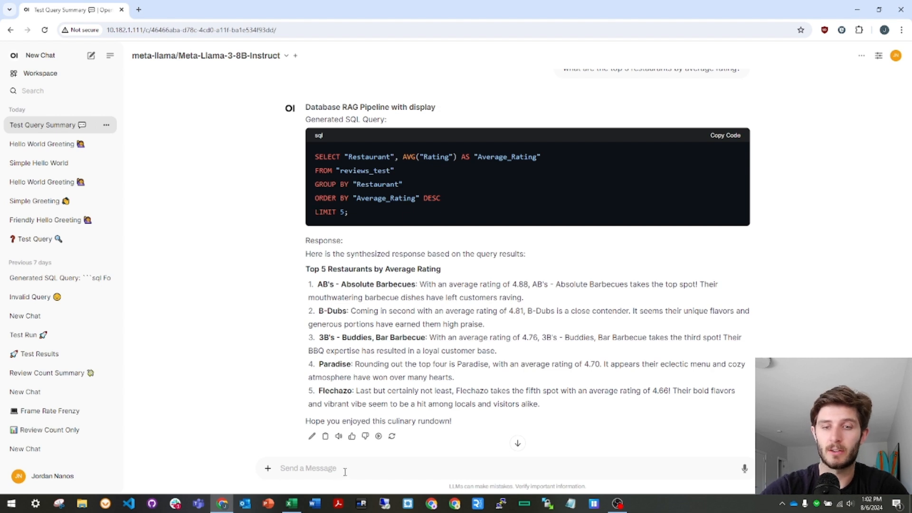
scroll("down", 3)
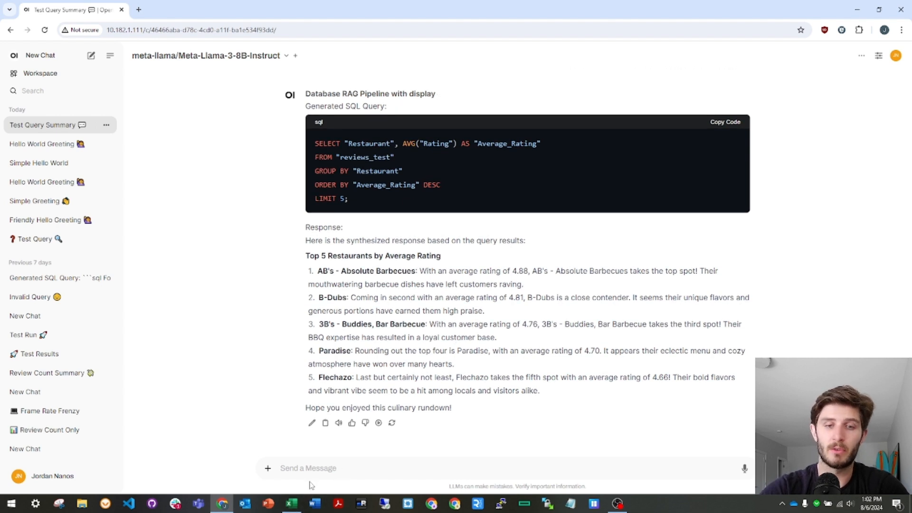
- Ask 'help me write a blog post about these restaurants' and read the drafted post on all five
type("help me write a b")
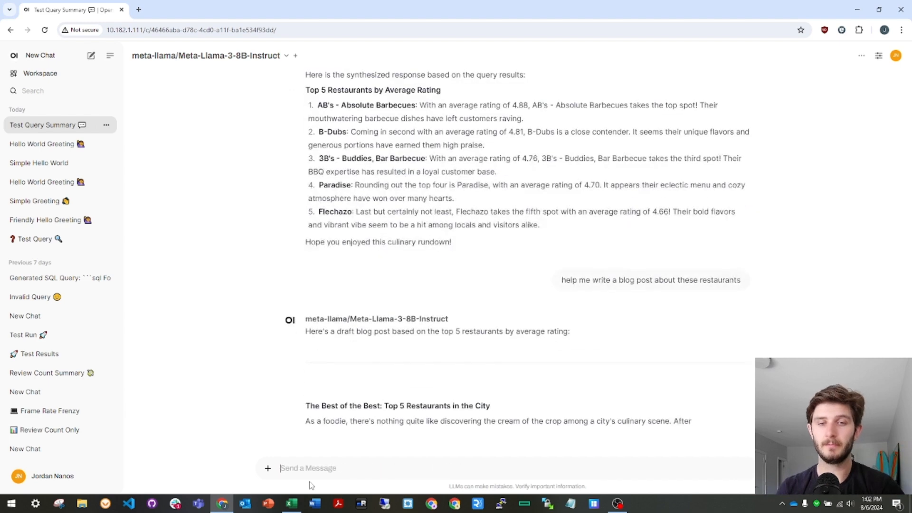
scroll("down", 3)
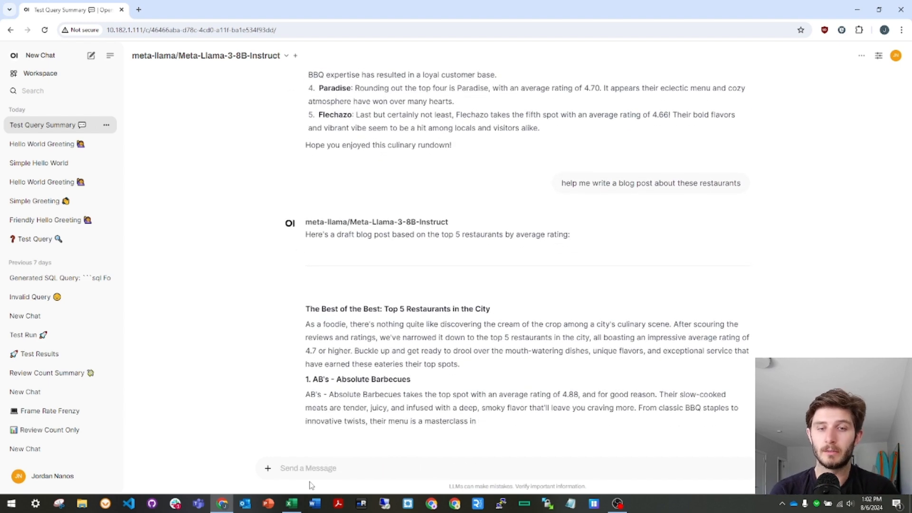
scroll("down", 3)
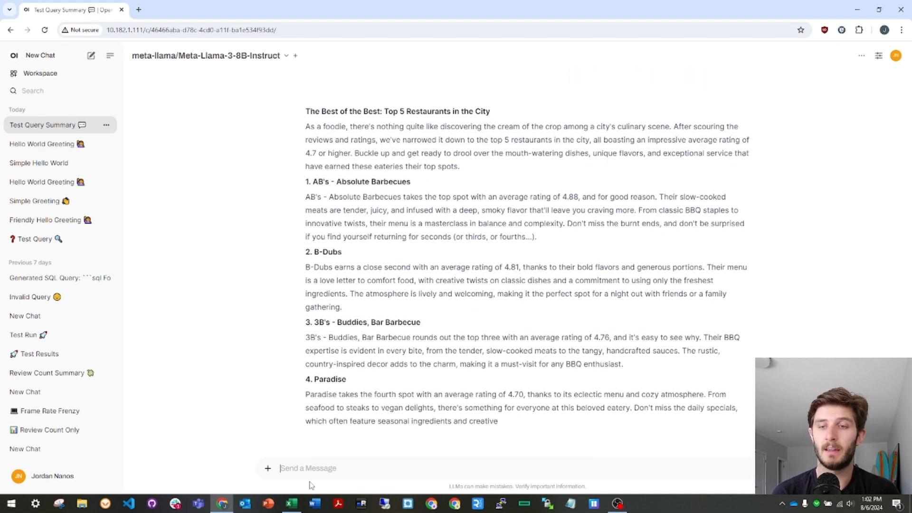
scroll("down", 3)
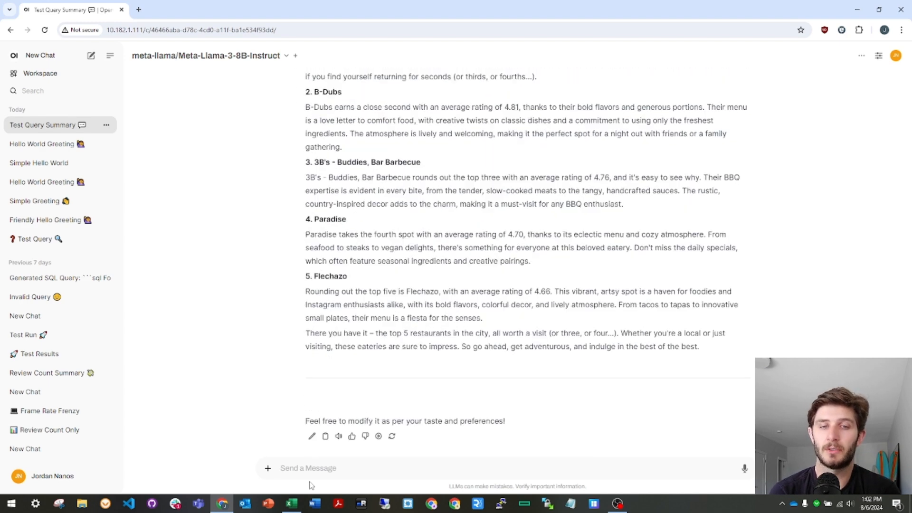
scroll("down", 3)
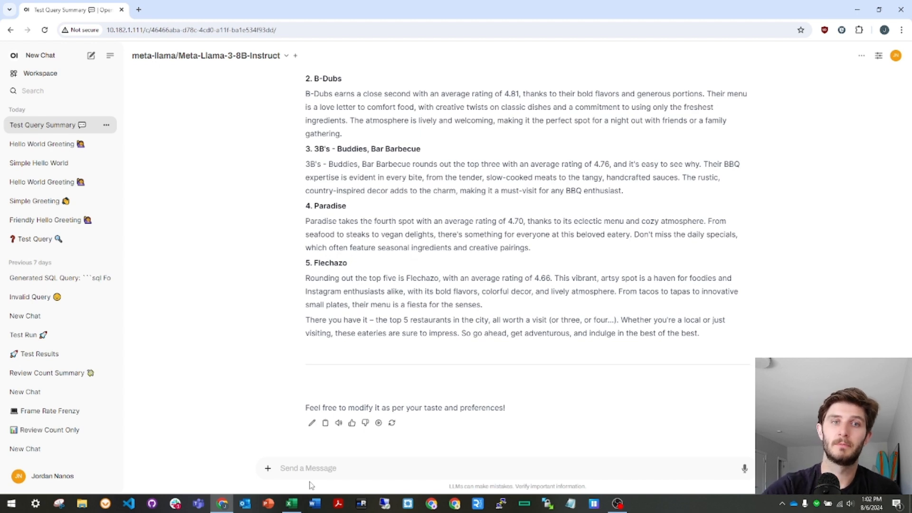
mouse_move(268, 342)
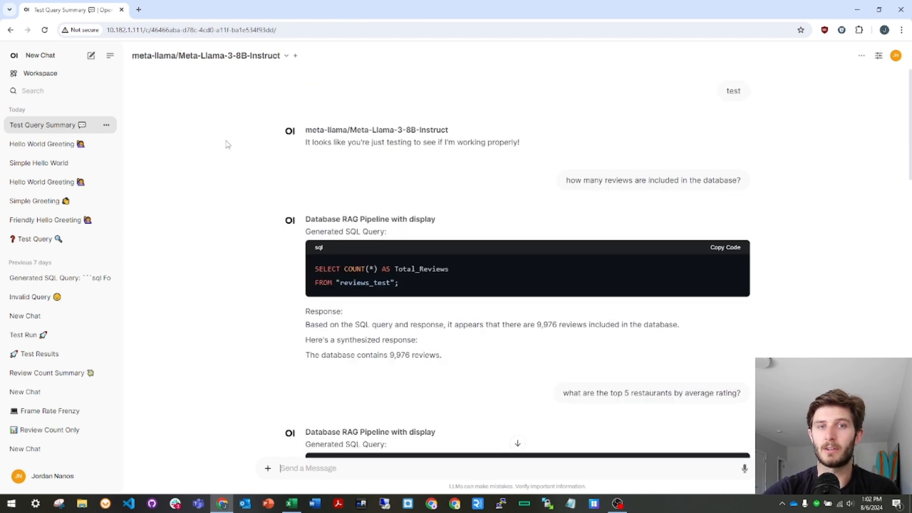
double_click(376, 130)
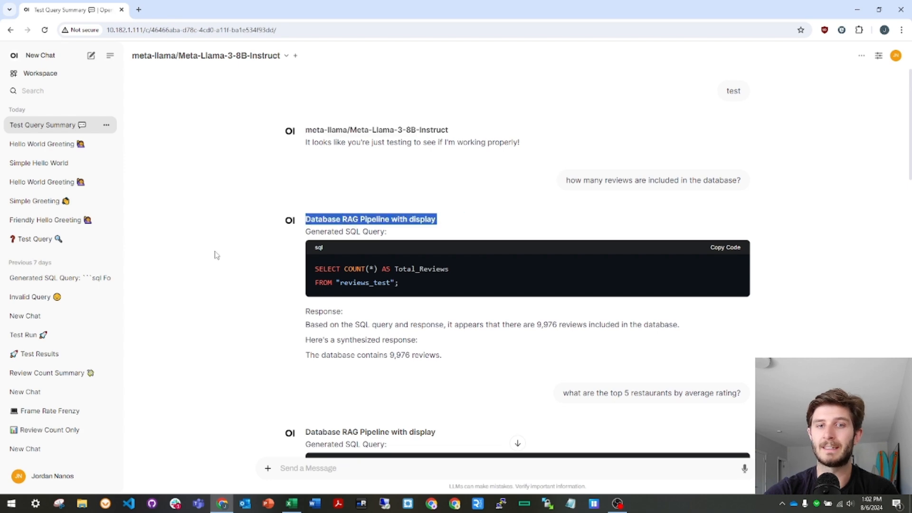
scroll("down", 3)
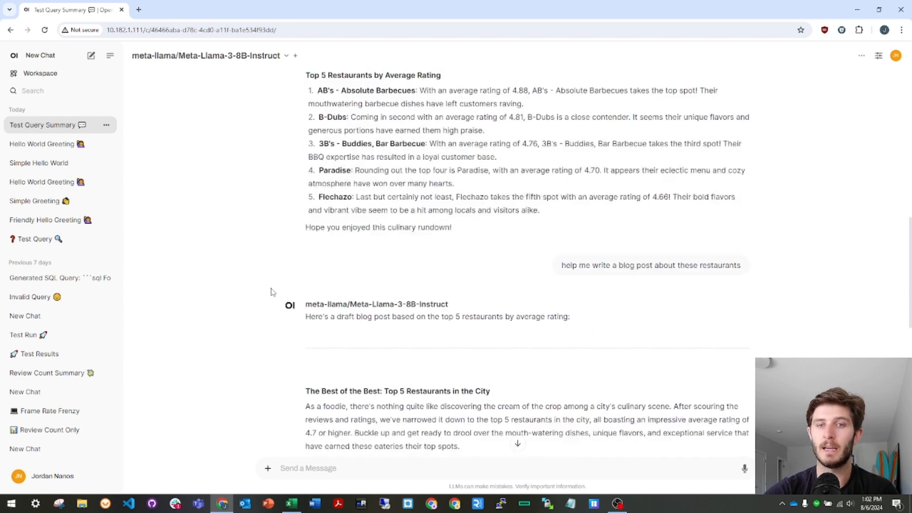
scroll("down", 3)
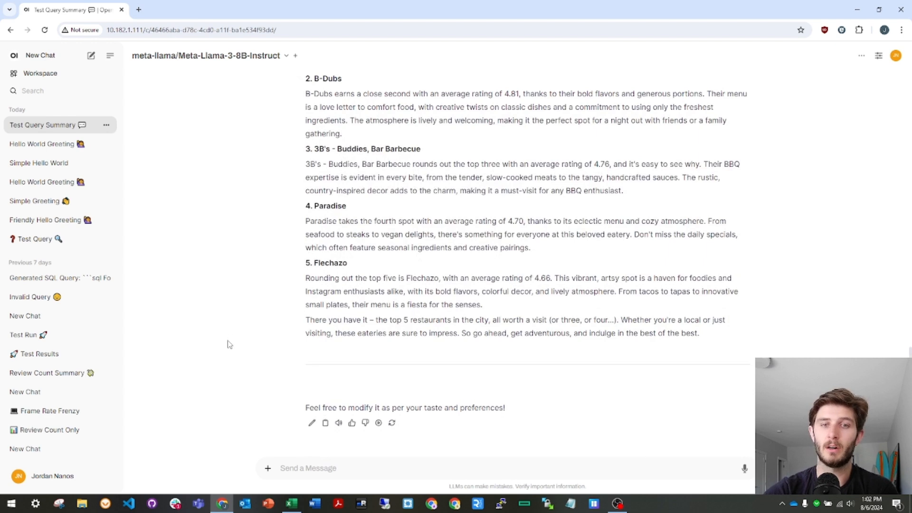